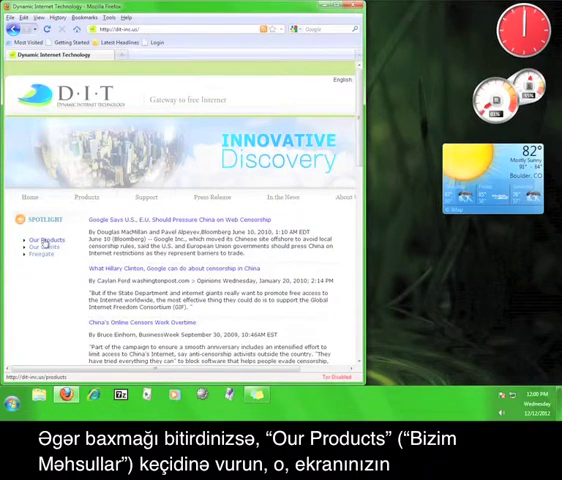
From Our Products, start downloading the latest Freegate client software
{"action": "left_click", "coordinate": [36, 240]}
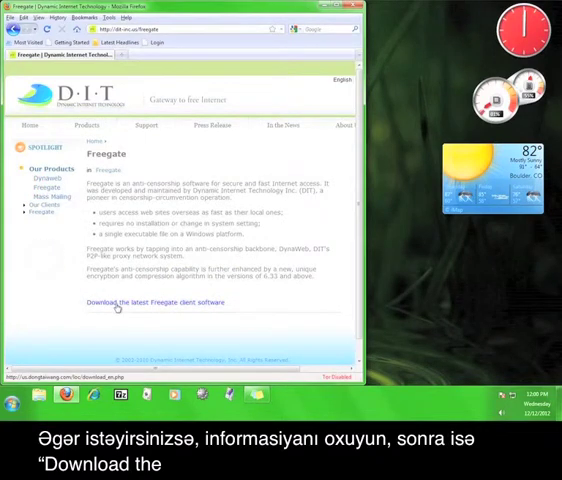
{"action": "left_click", "coordinate": [152, 304]}
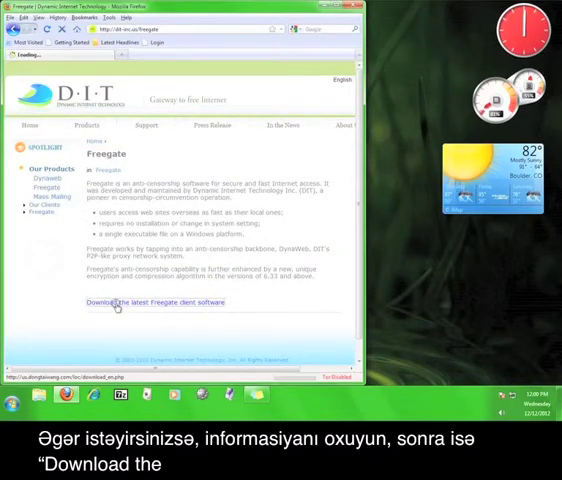
{"action": "left_click", "coordinate": [154, 302]}
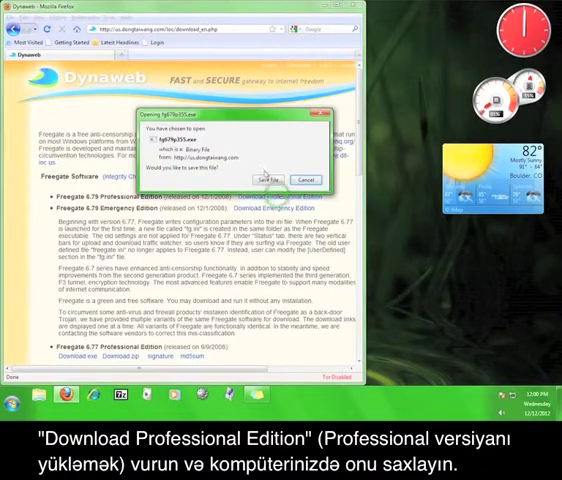
Save the Freegate installer file to the computer
{"action": "left_click", "coordinate": [256, 180]}
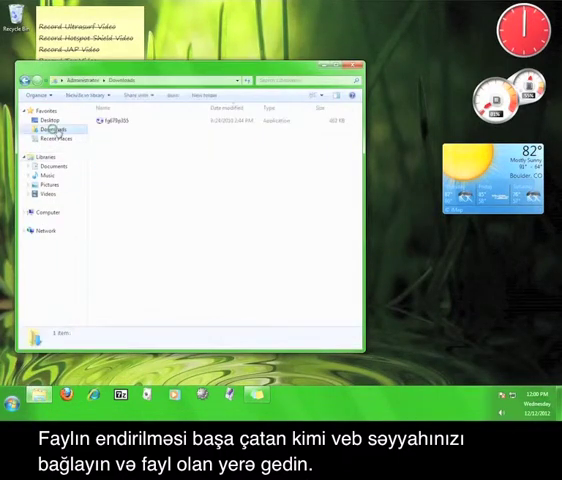
Run the downloaded Freegate file, allowing it past the security warning
{"action": "double_click", "coordinate": [108, 120]}
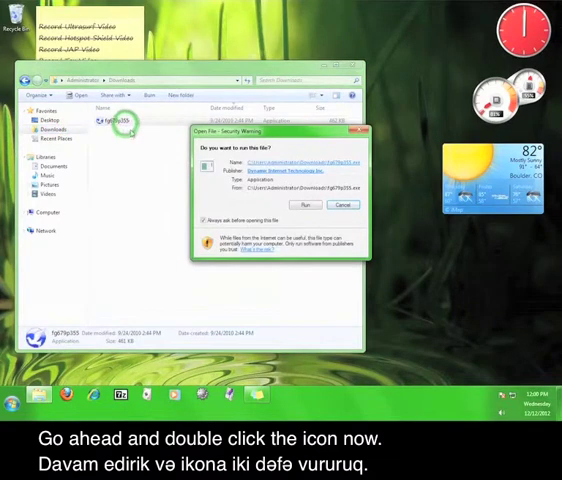
{"action": "left_click", "coordinate": [310, 204]}
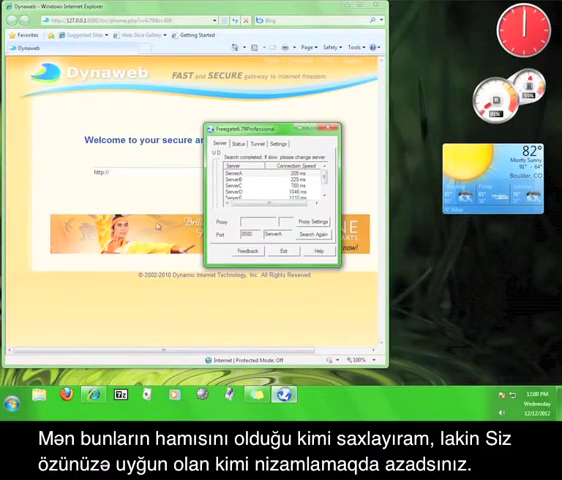
Adjust Freegate's startup, browser and proxy checkboxes in Settings
{"action": "left_click", "coordinate": [284, 144]}
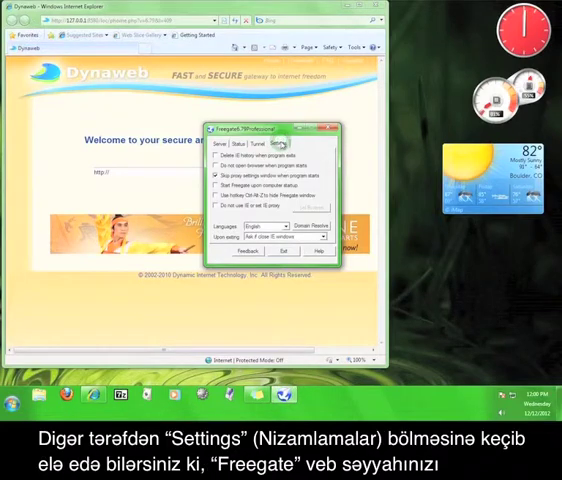
{"action": "left_click", "coordinate": [316, 240]}
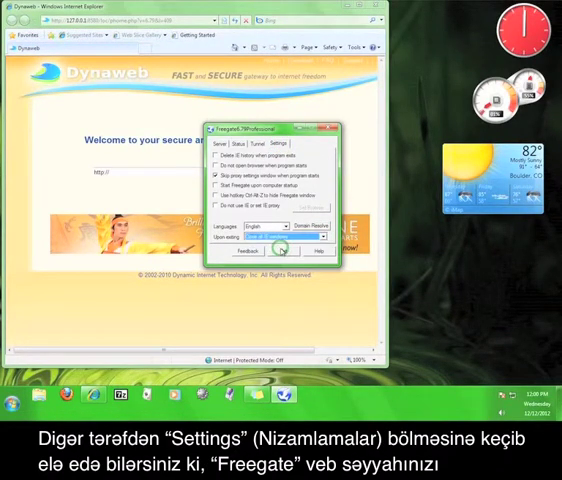
{"action": "left_click", "coordinate": [212, 160]}
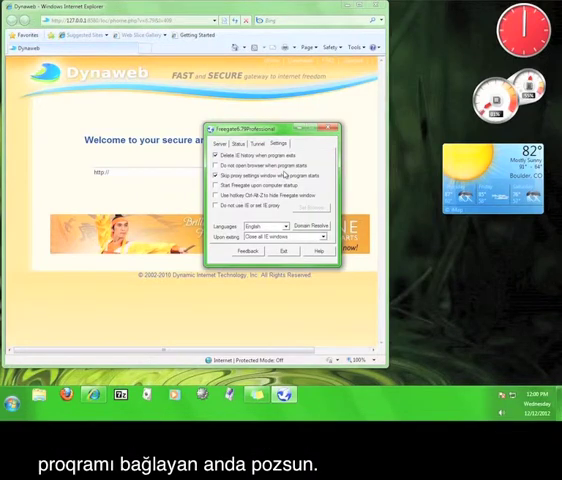
{"action": "left_click", "coordinate": [288, 236]}
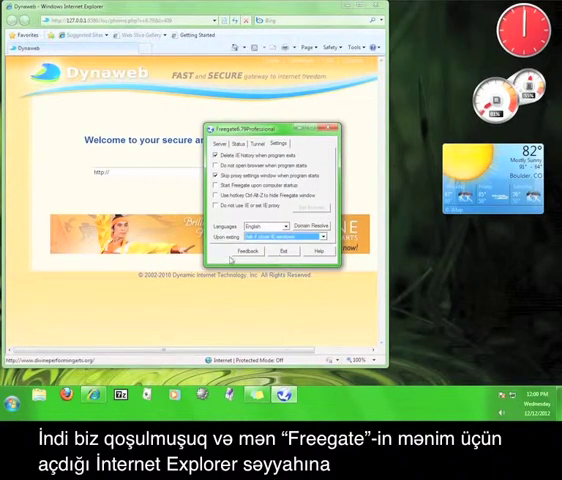
{"action": "left_click", "coordinate": [286, 252]}
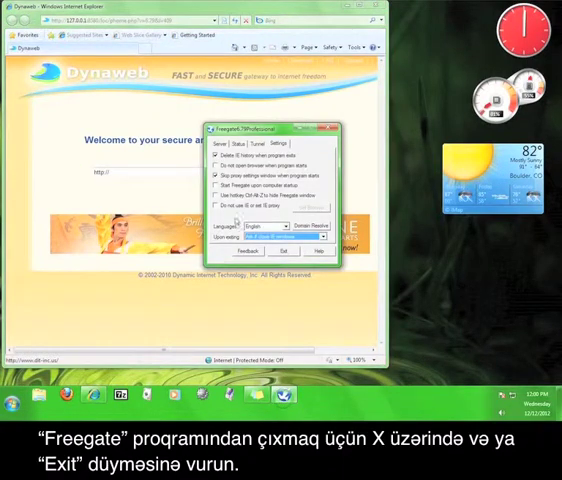
Return to the Server list and exit Freegate, bringing up the confirmation prompt
{"action": "left_click", "coordinate": [220, 148]}
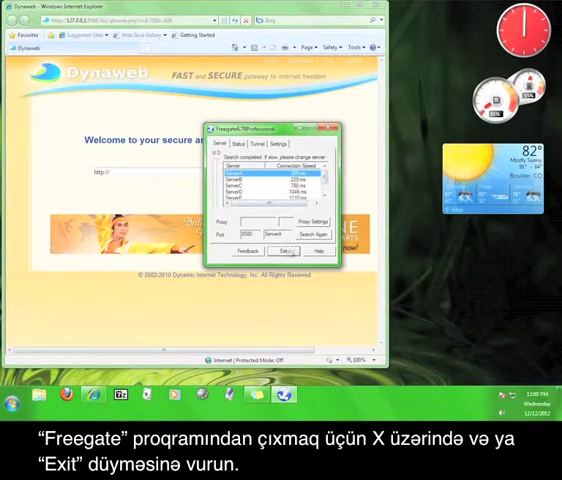
{"action": "left_click", "coordinate": [286, 250]}
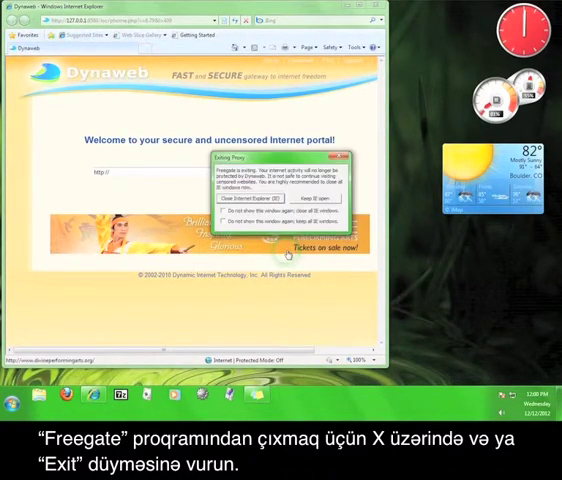